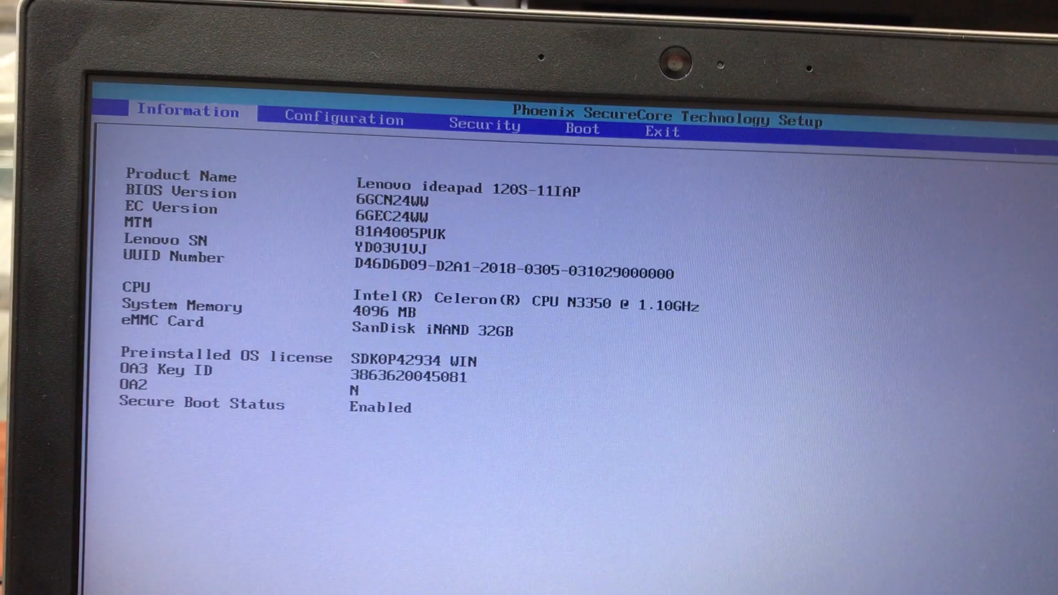
Step: Open the Boot tab and show the Boot Mode choices, currently UEFI
left_click(463, 126)
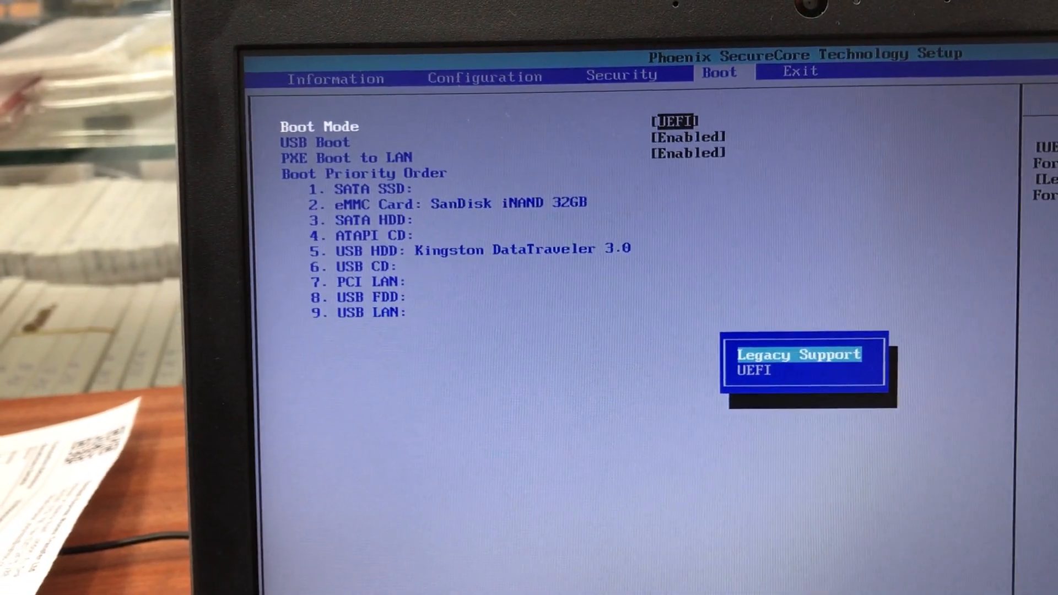
Step: Set Boot Mode to Legacy Support so Boot Priority becomes Legacy First
left_click(799, 354)
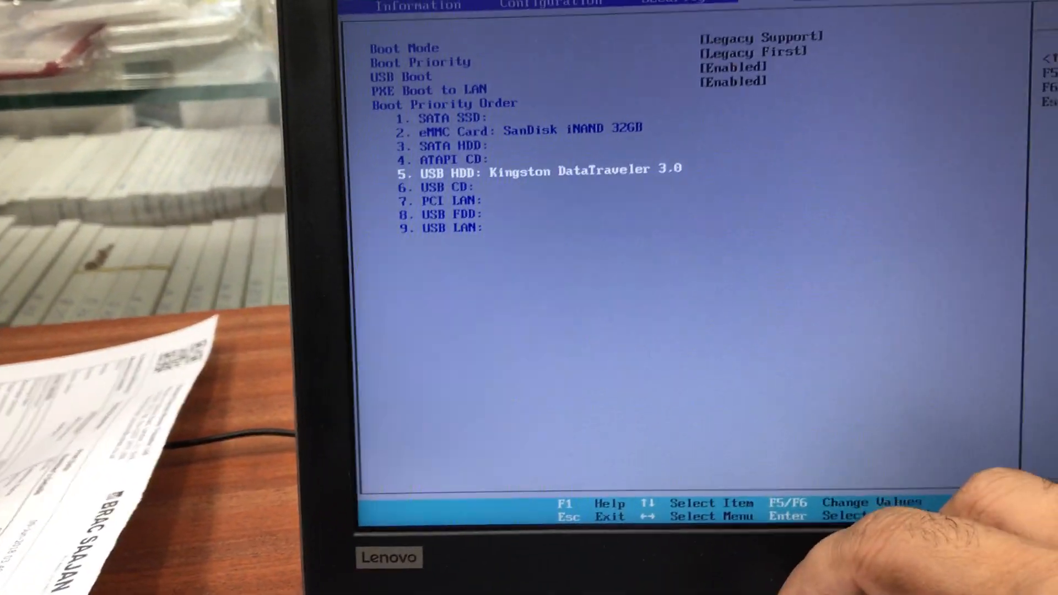
Step: Move to the Exit tab showing the Exit Saving Changes option
key("f6")
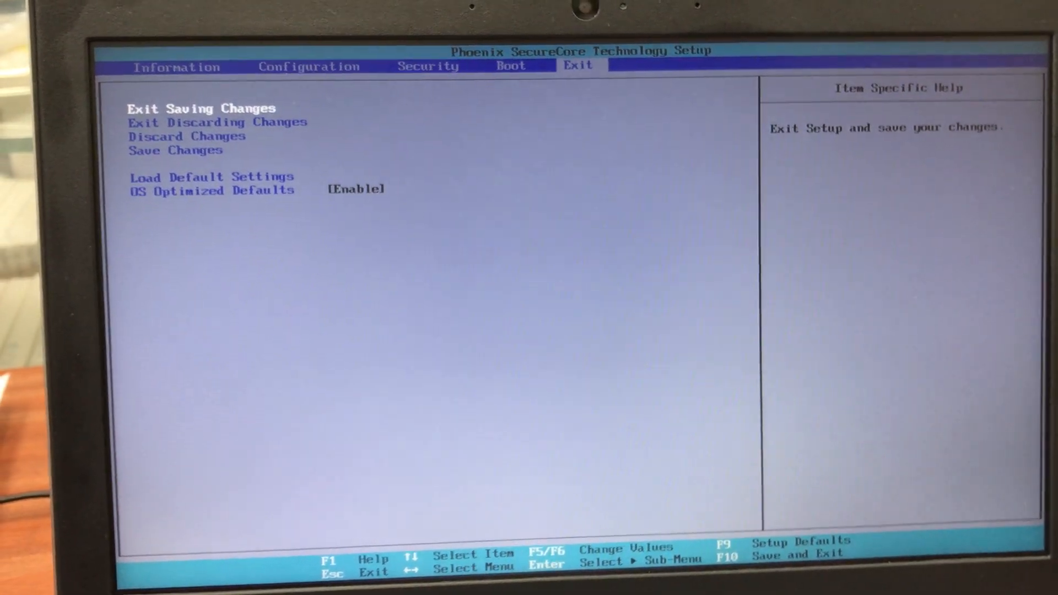
Step: Exit setup saving the Legacy Support boot changes, rebooting to the Lenovo logo
key("Enter")
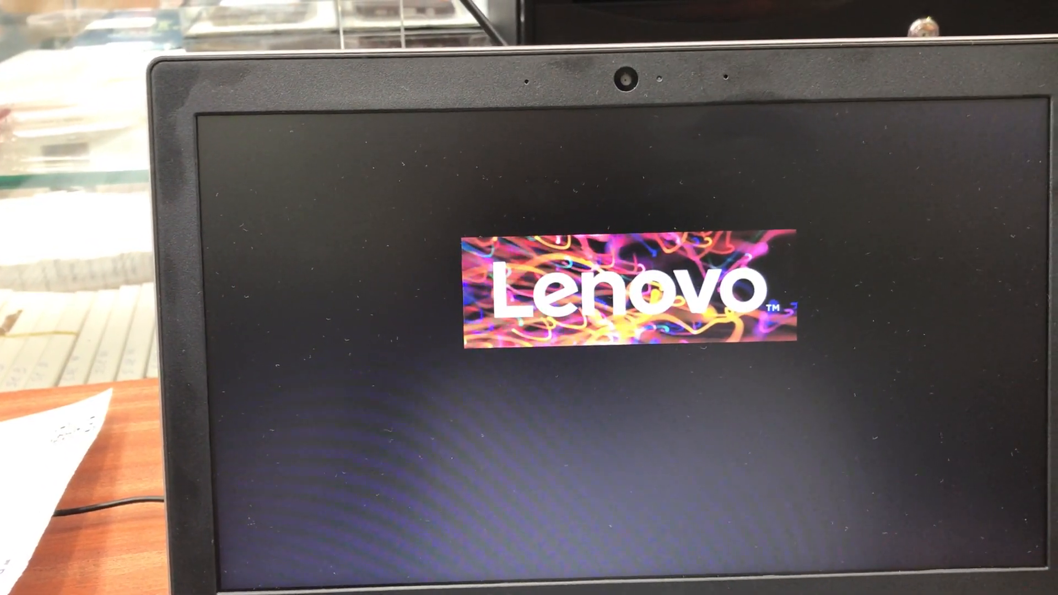